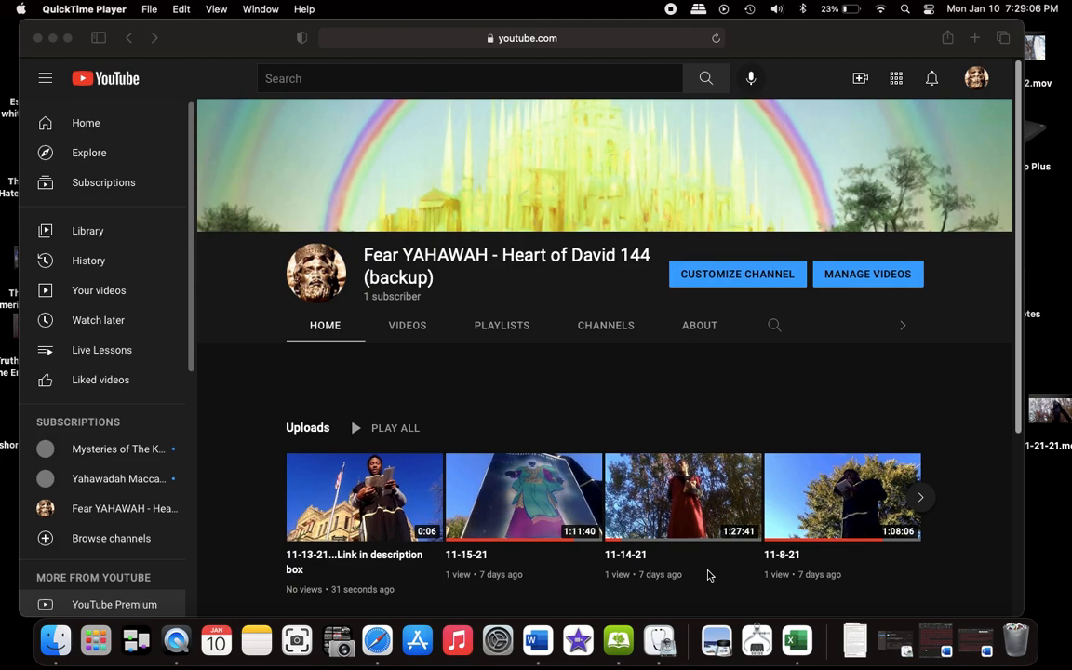
{"action": "mouse_move", "coordinate": [440, 551]}
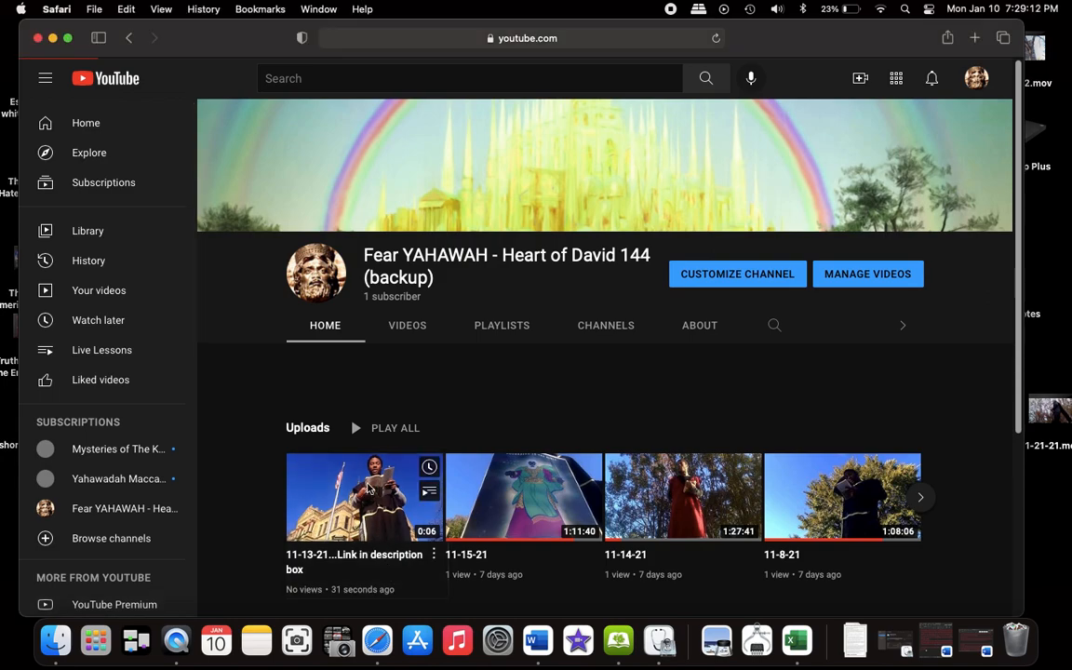
Open the 11-13-21 upload and scroll to its description's Rumble link.
{"action": "left_click", "coordinate": [363, 496]}
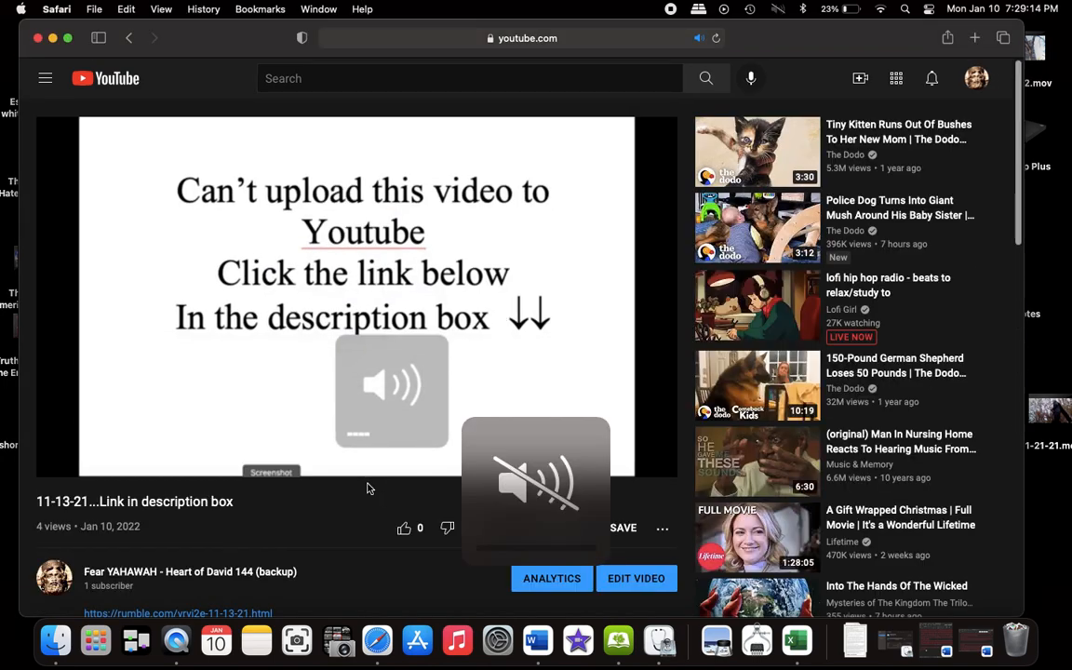
{"action": "scroll", "scroll_direction": "down", "scroll_amount": 3}
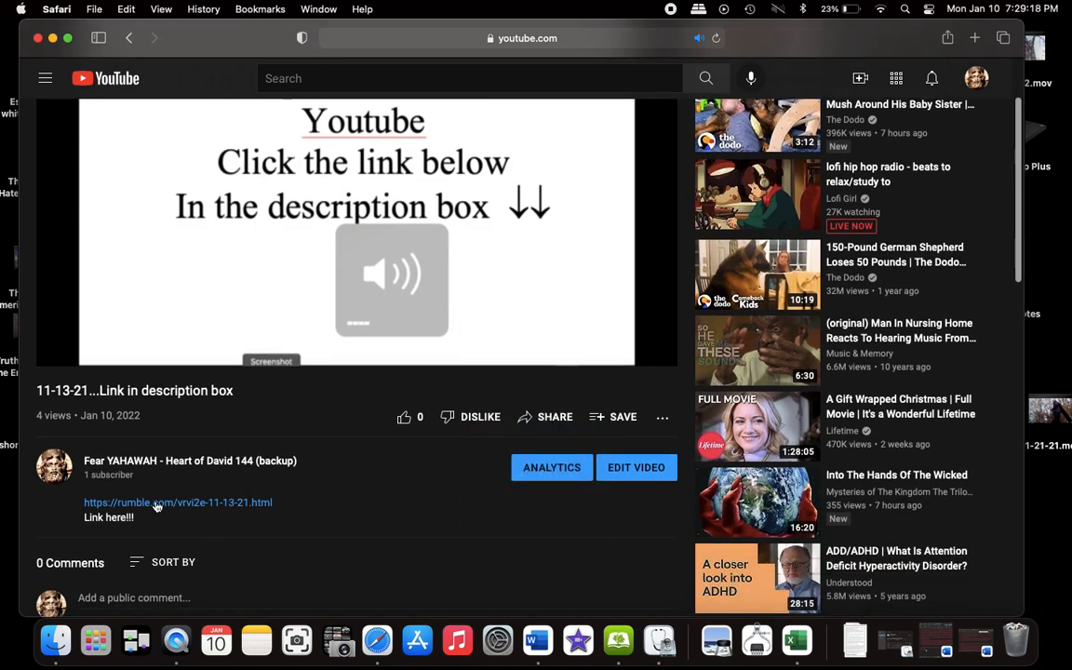
Follow the rumble.com link, play the 11-13-21 video, and skip to about 1:29.
{"action": "left_click", "coordinate": [178, 503]}
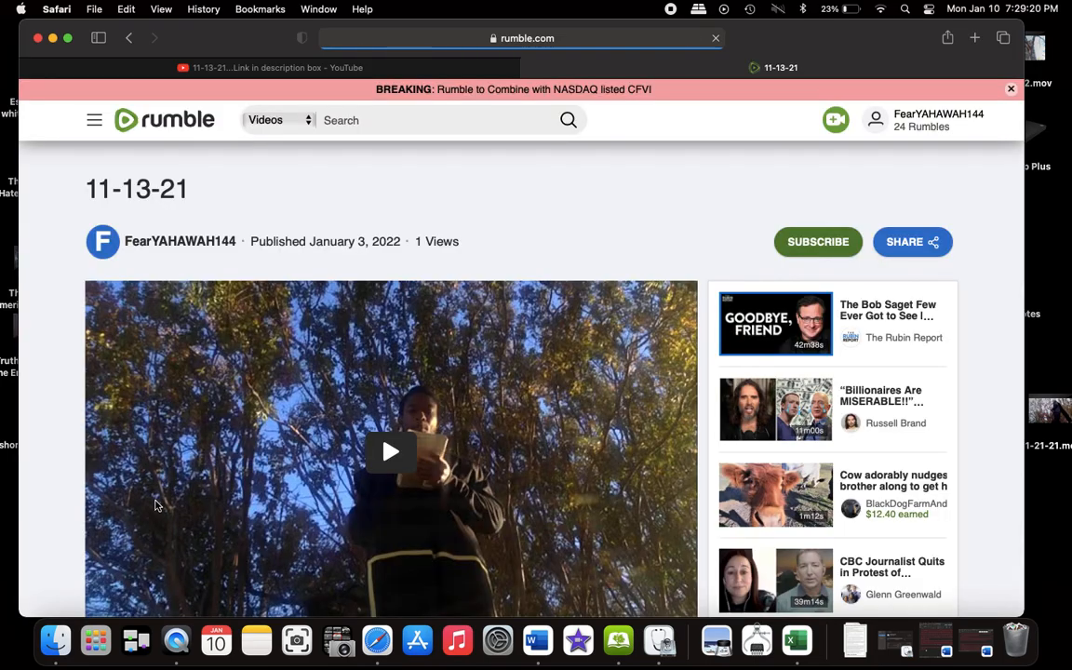
{"action": "scroll", "scroll_direction": "down", "scroll_amount": 3}
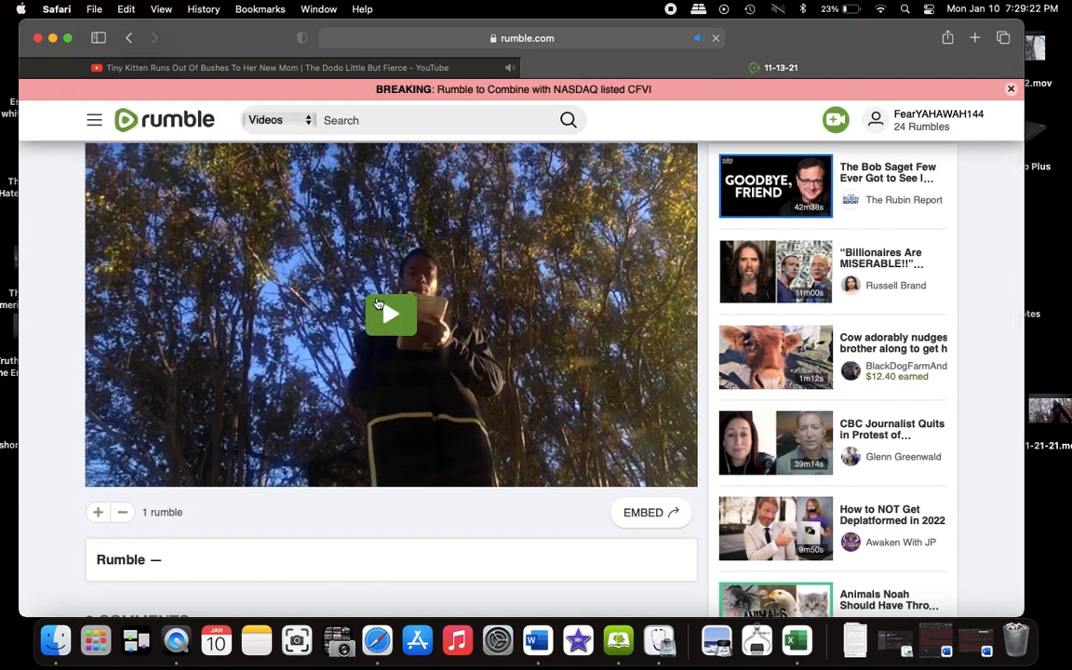
{"action": "left_click", "coordinate": [391, 314]}
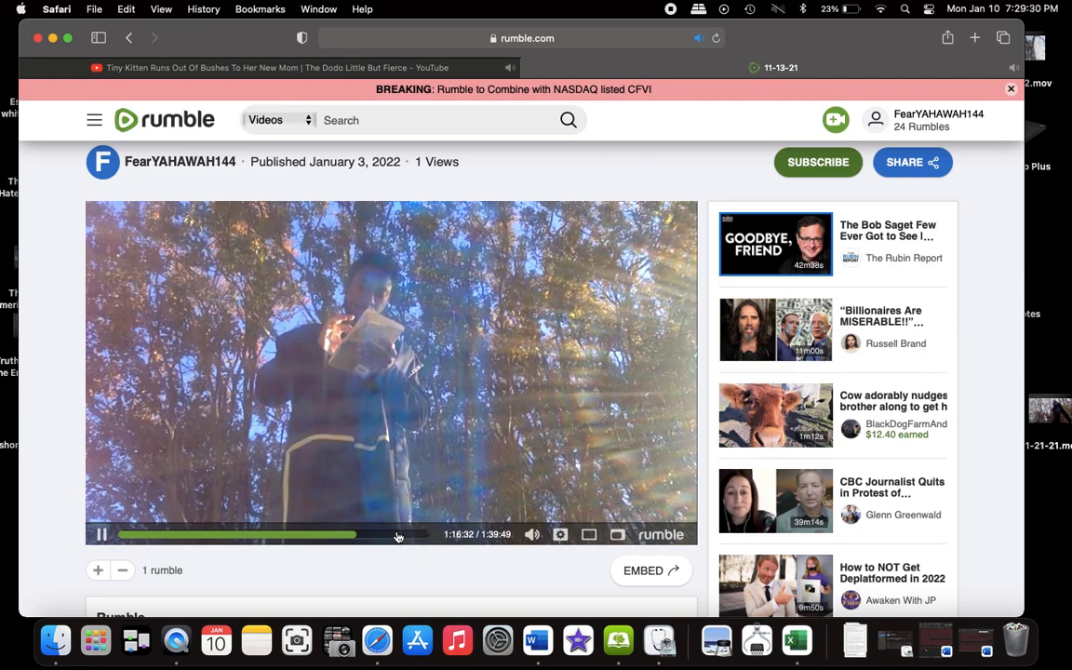
{"action": "left_click", "coordinate": [366, 533]}
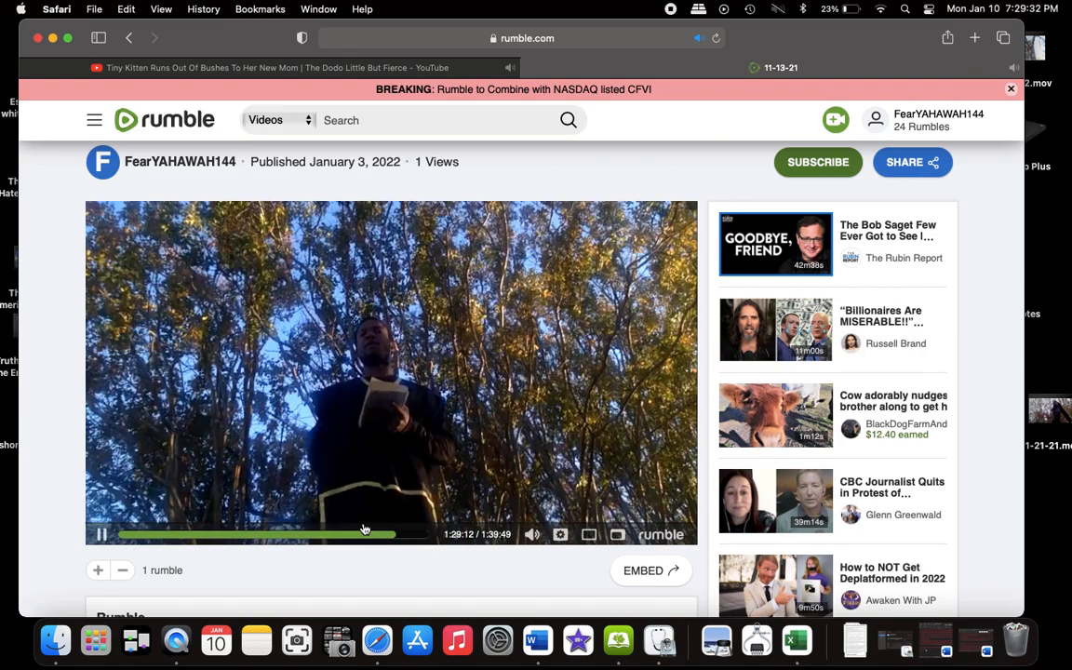